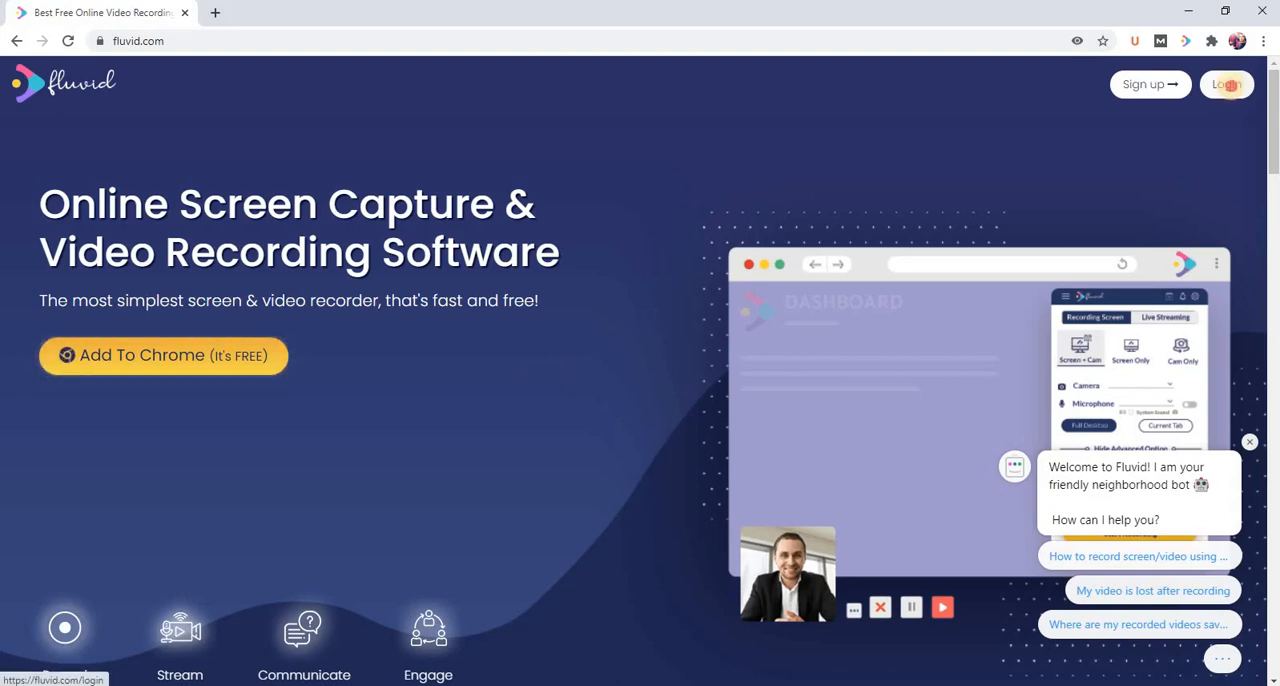
Log in to the Fluvid account and land on the My Videos library.
{"action": "left_click", "coordinate": [1228, 84]}
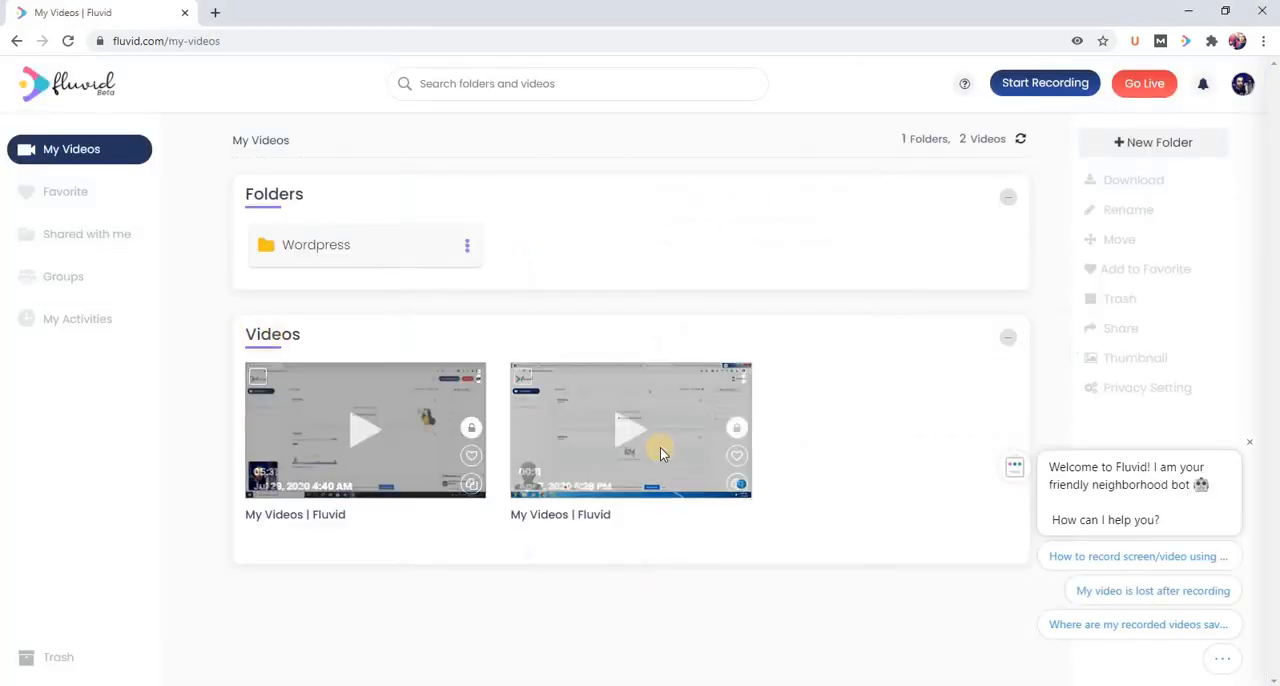
{"action": "mouse_move", "coordinate": [202, 348]}
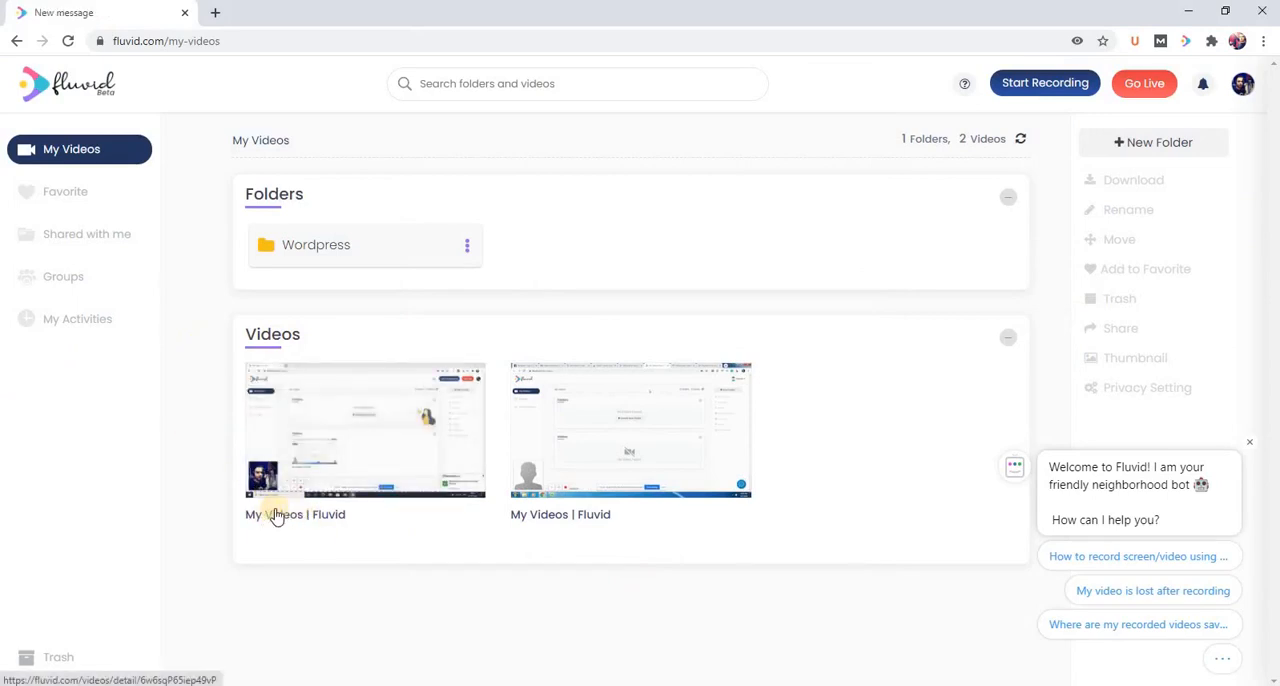
Open the first video's detail page and show its Privacy options.
{"action": "left_click", "coordinate": [364, 430]}
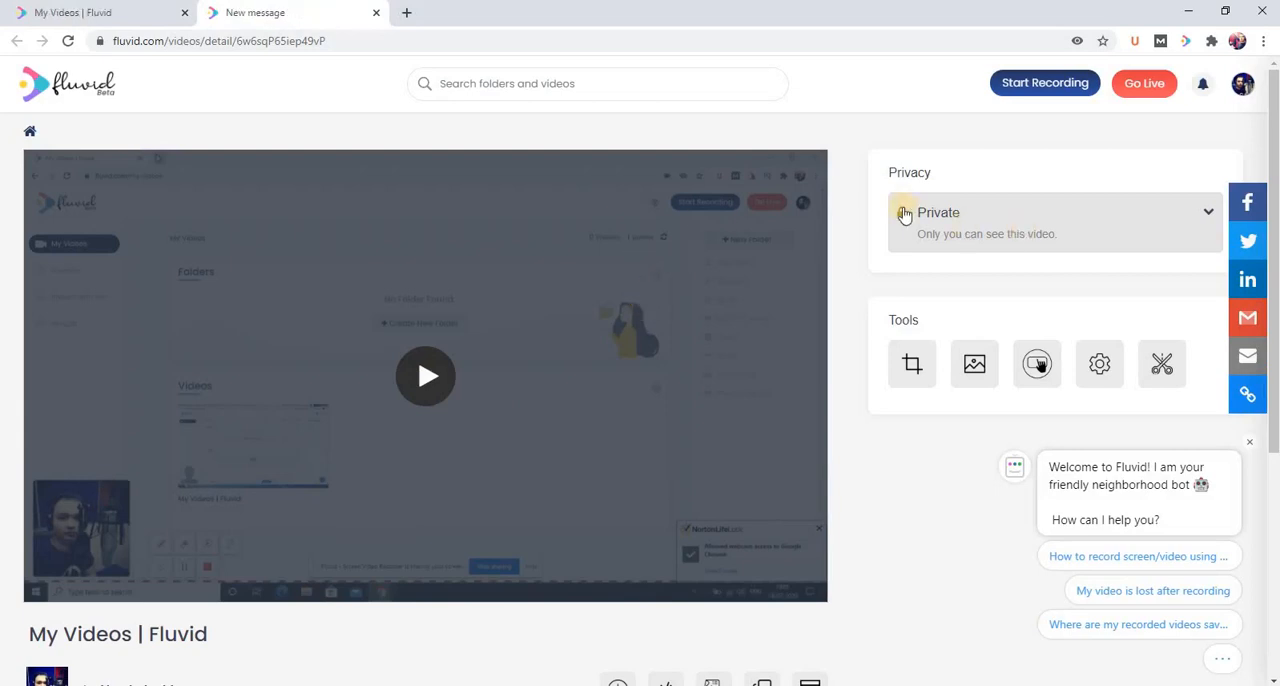
{"action": "mouse_move", "coordinate": [840, 168]}
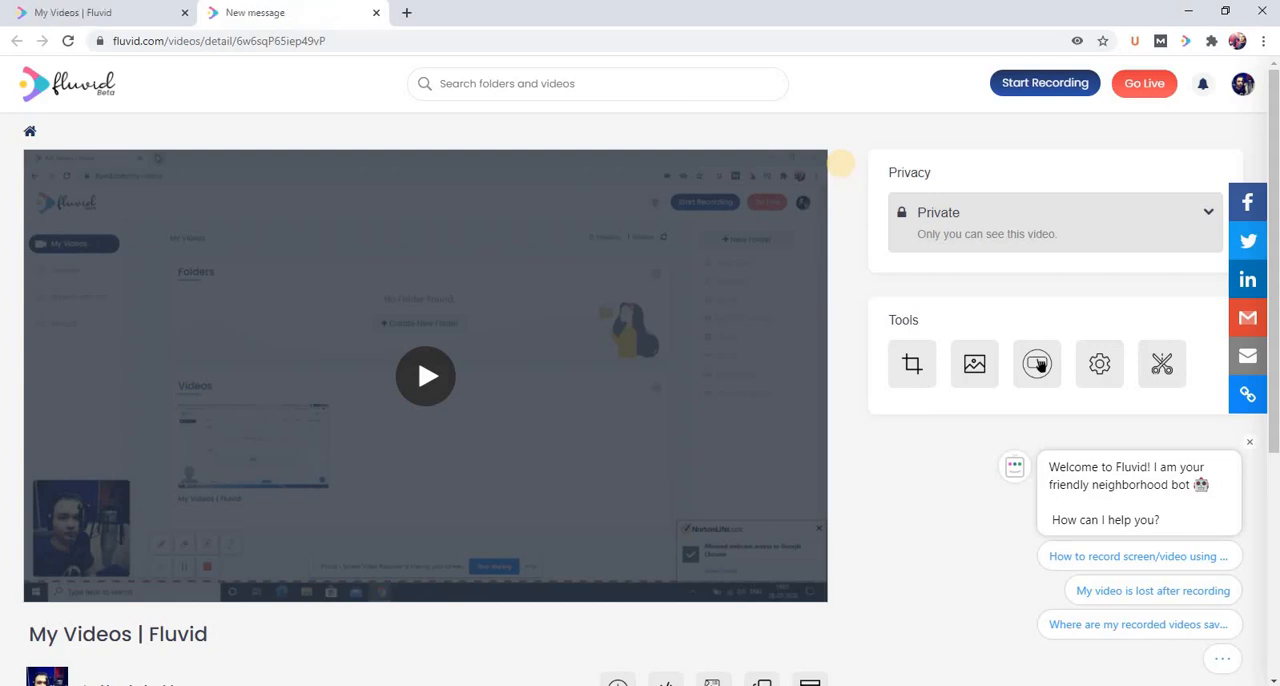
{"action": "mouse_move", "coordinate": [844, 168]}
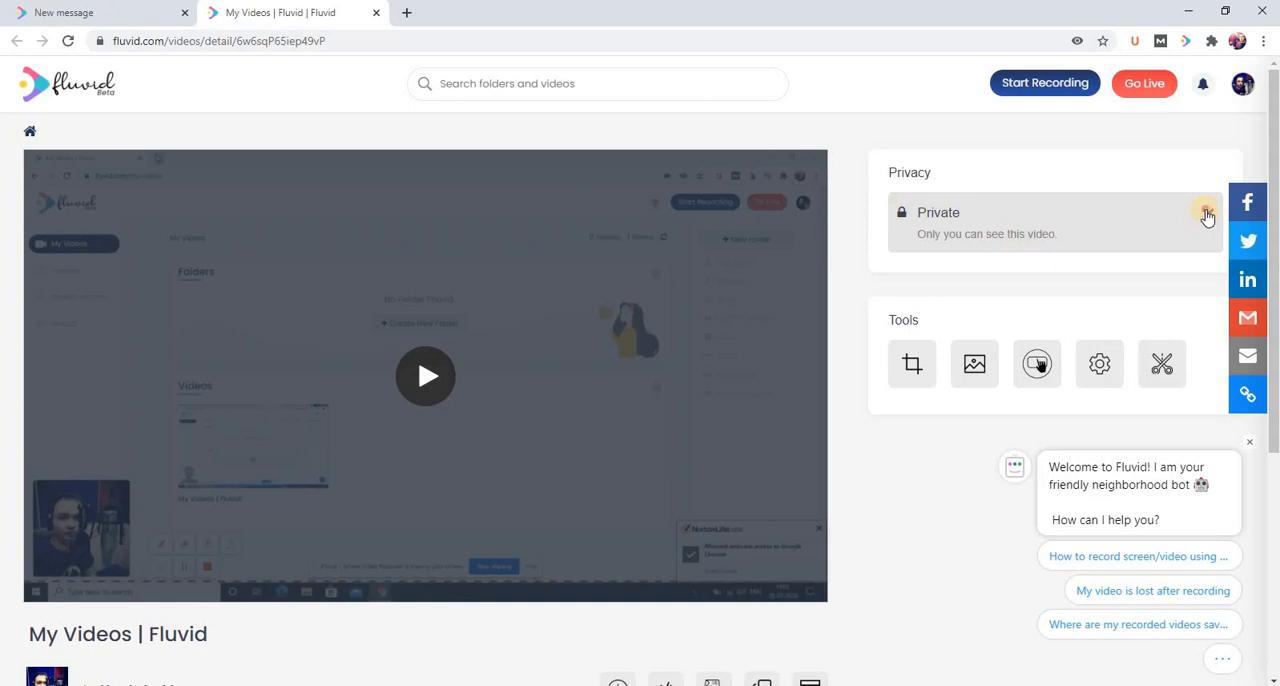
{"action": "left_click", "coordinate": [1208, 216]}
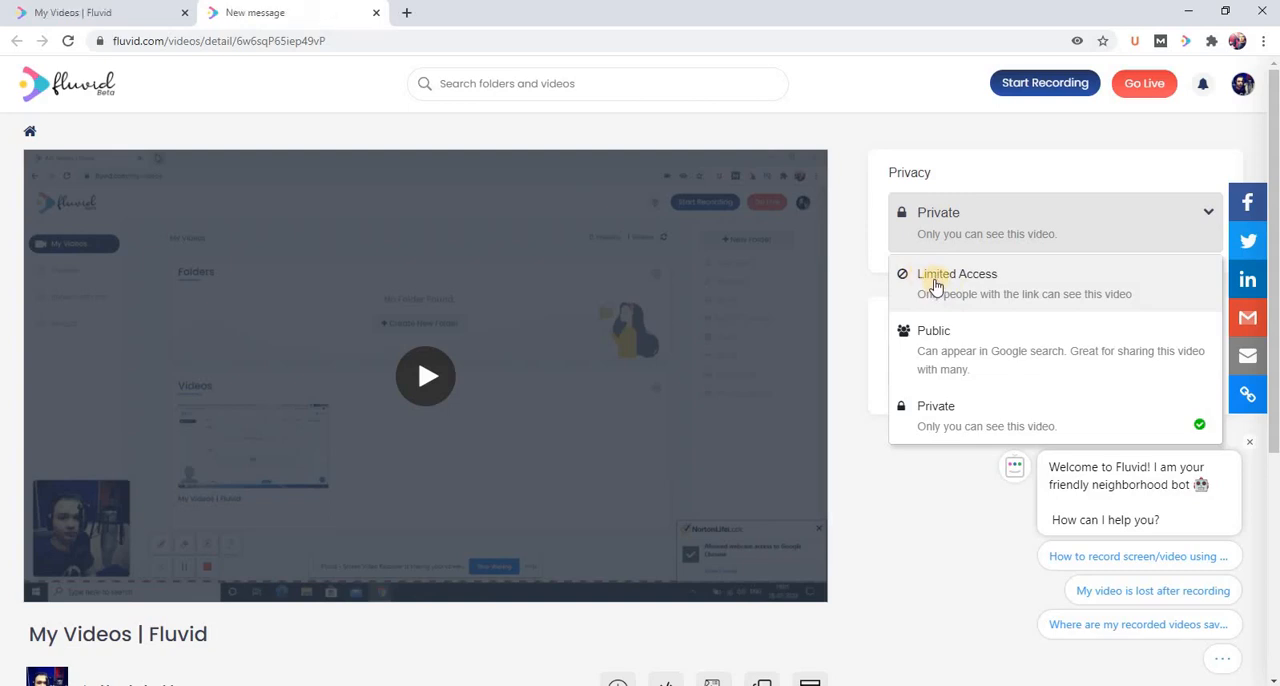
Set the video's privacy to Limited Access so only link holders can watch.
{"action": "left_click", "coordinate": [290, 12]}
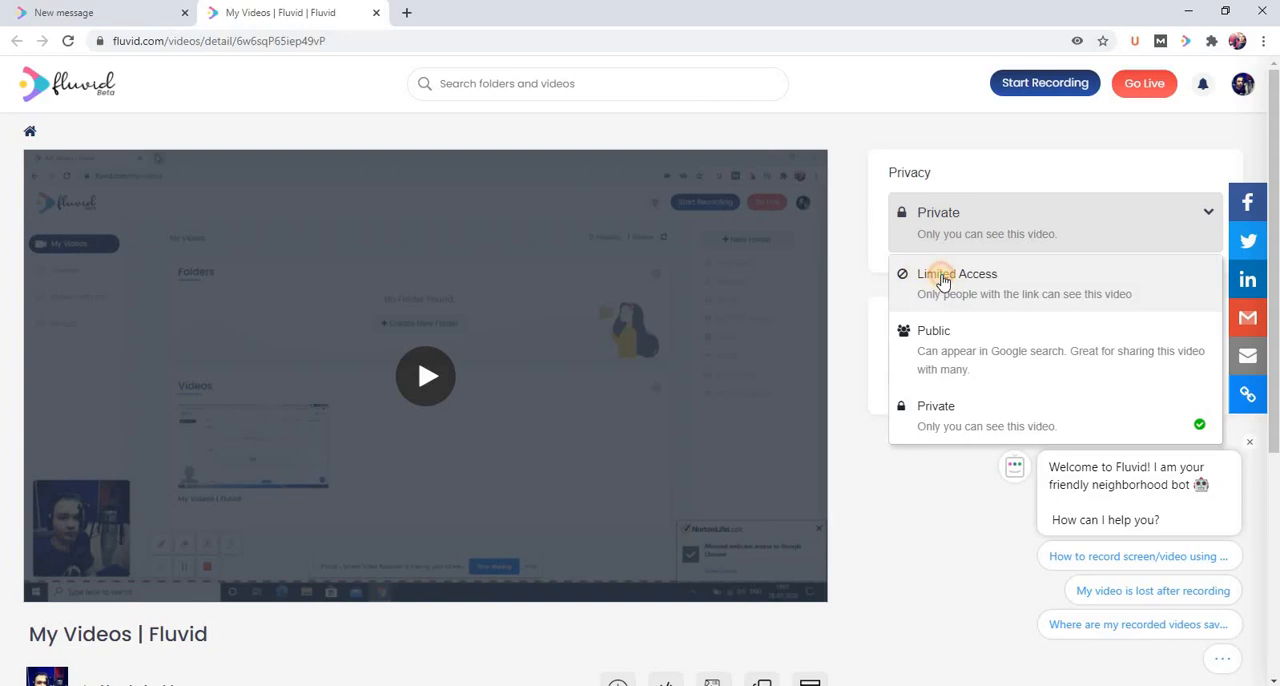
{"action": "left_click", "coordinate": [956, 284]}
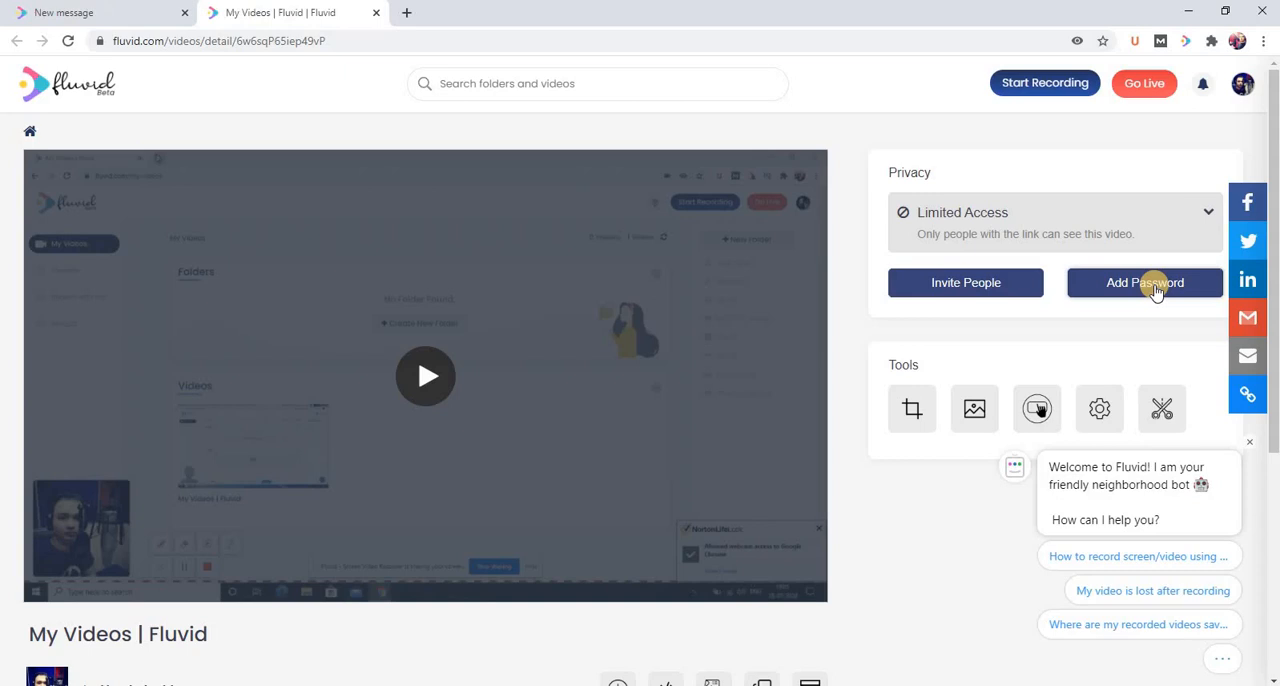
{"action": "left_click", "coordinate": [290, 12]}
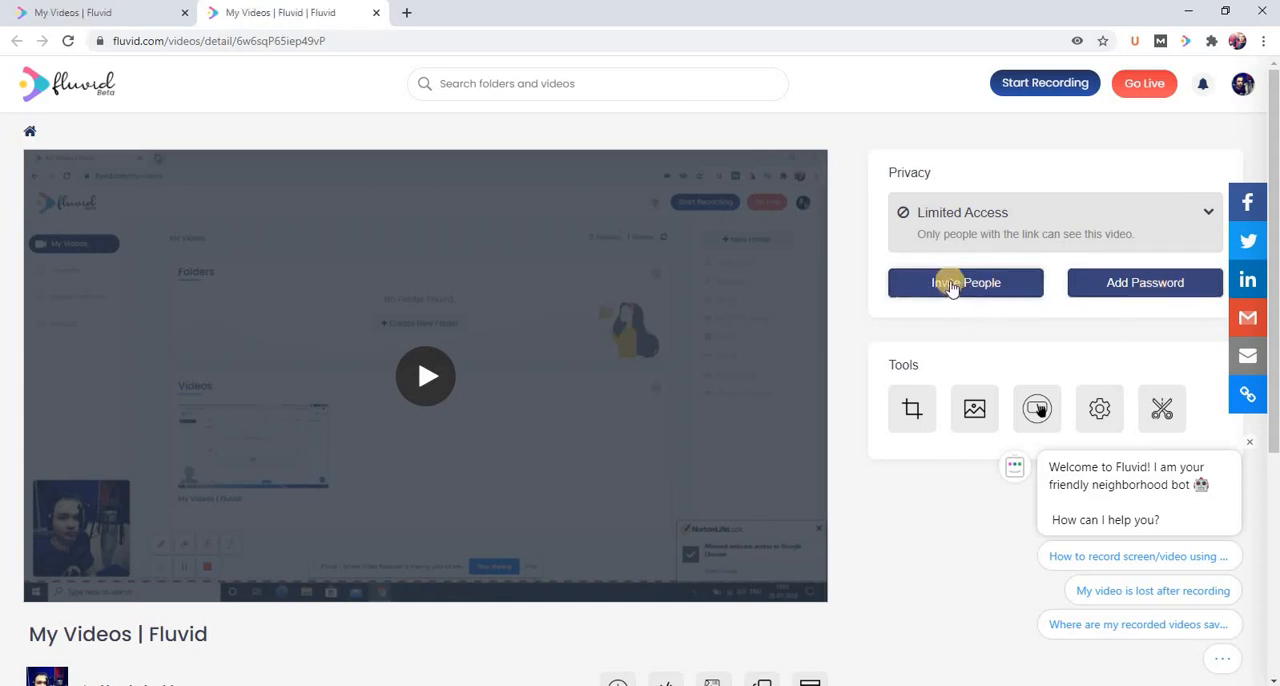
Start Invite People, enter an invitee's email, then switch to inviting a group.
{"action": "left_click", "coordinate": [964, 282]}
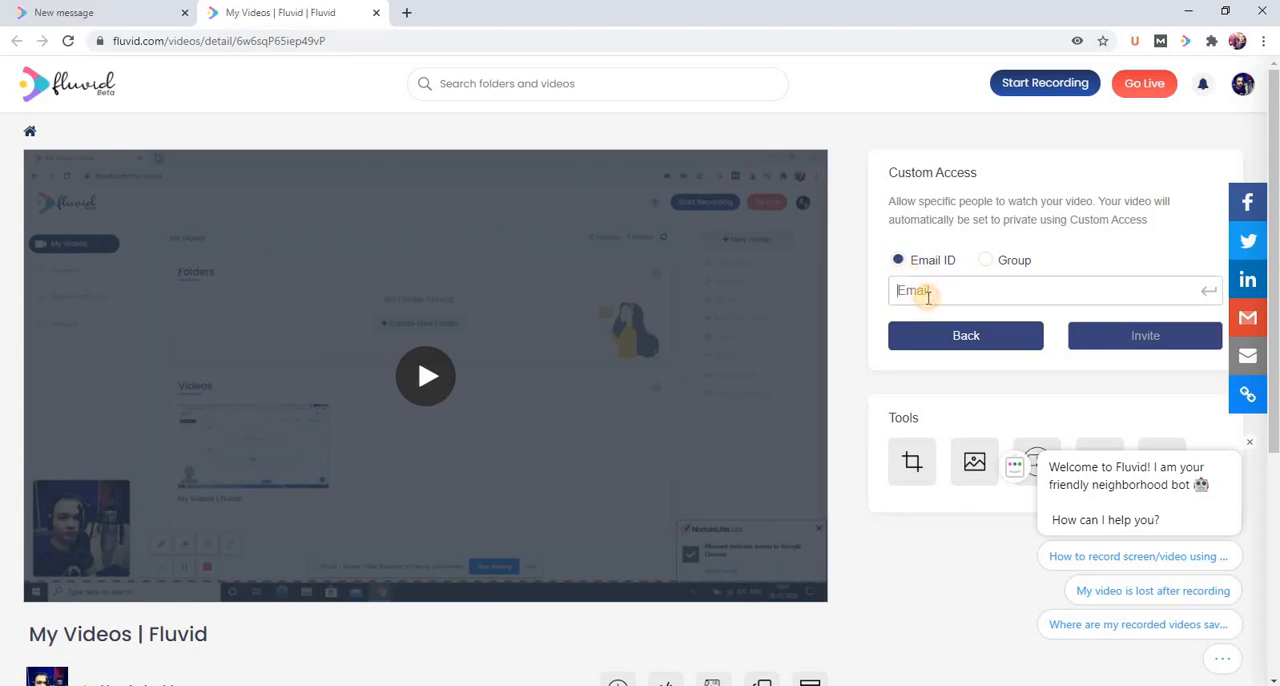
{"action": "type", "text": "digit"}
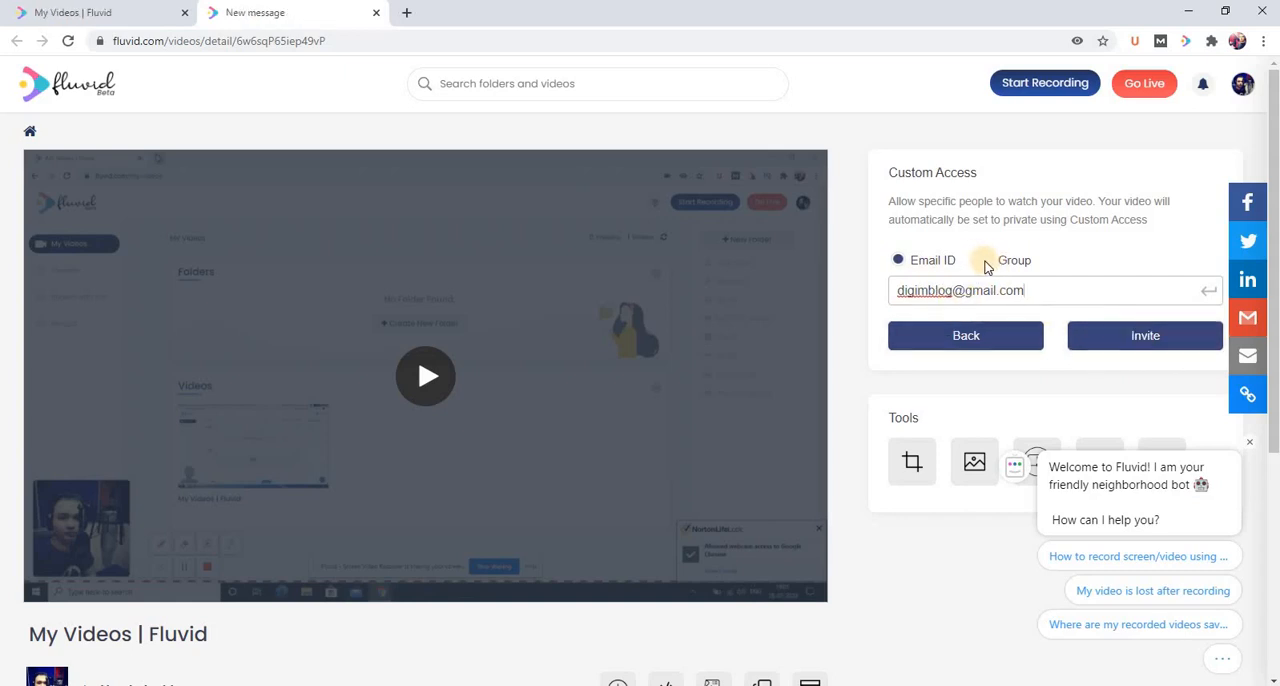
{"action": "left_click", "coordinate": [1012, 260]}
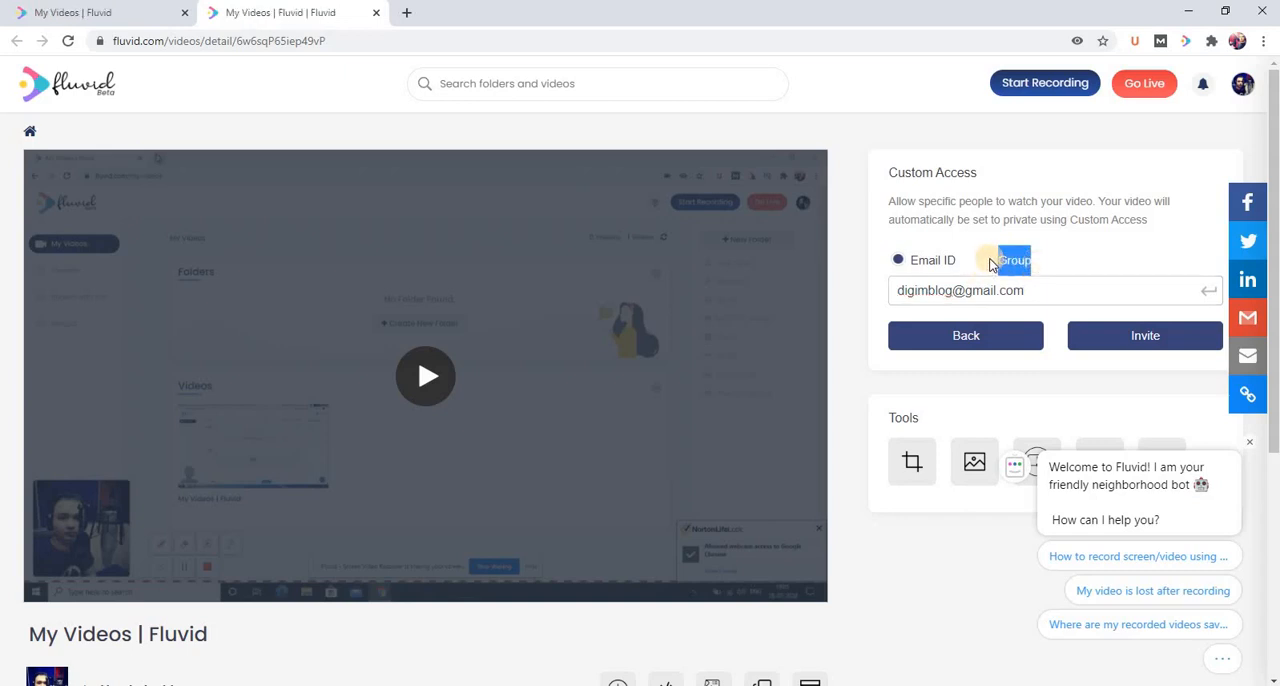
Grant Group A access to the video and save it.
{"action": "left_click", "coordinate": [984, 260]}
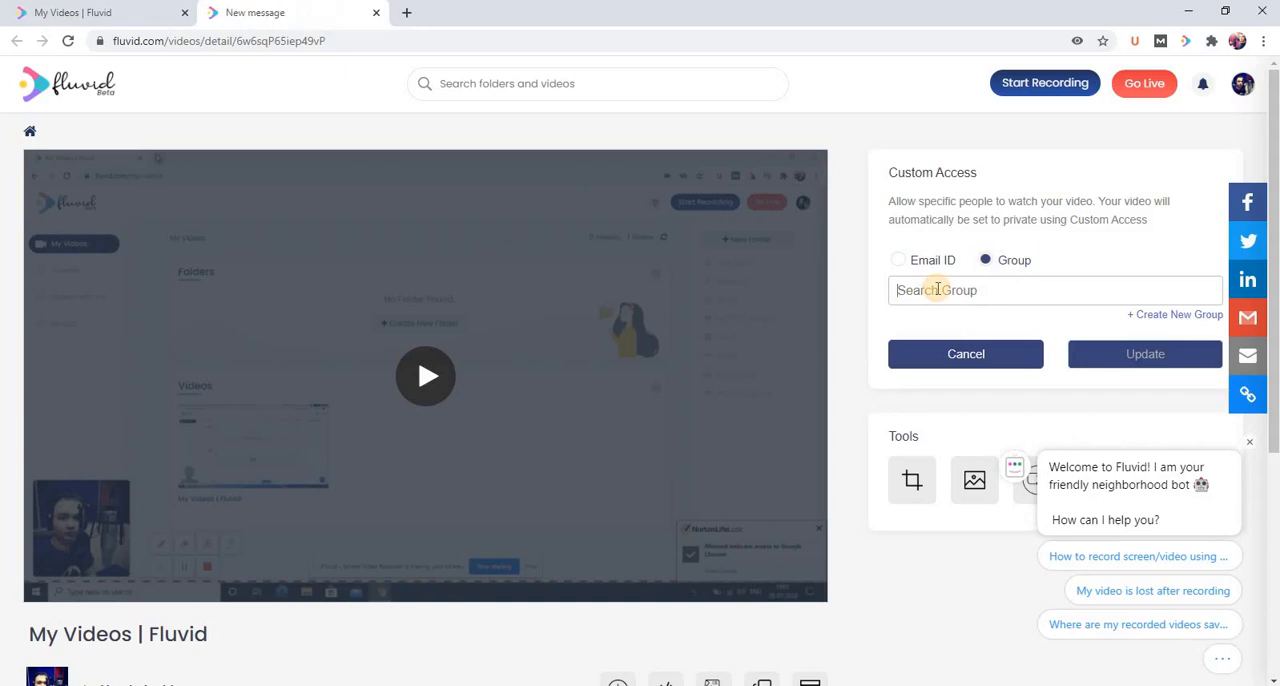
{"action": "type", "text": "gro"}
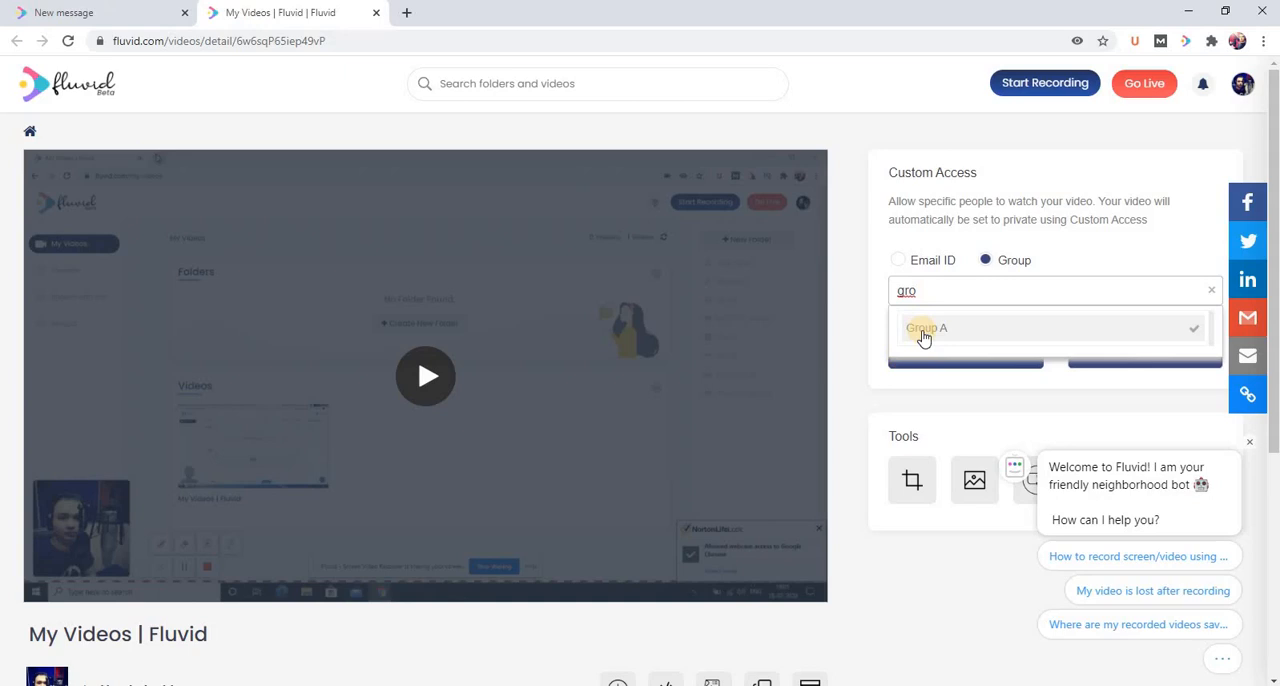
{"action": "left_click", "coordinate": [926, 328]}
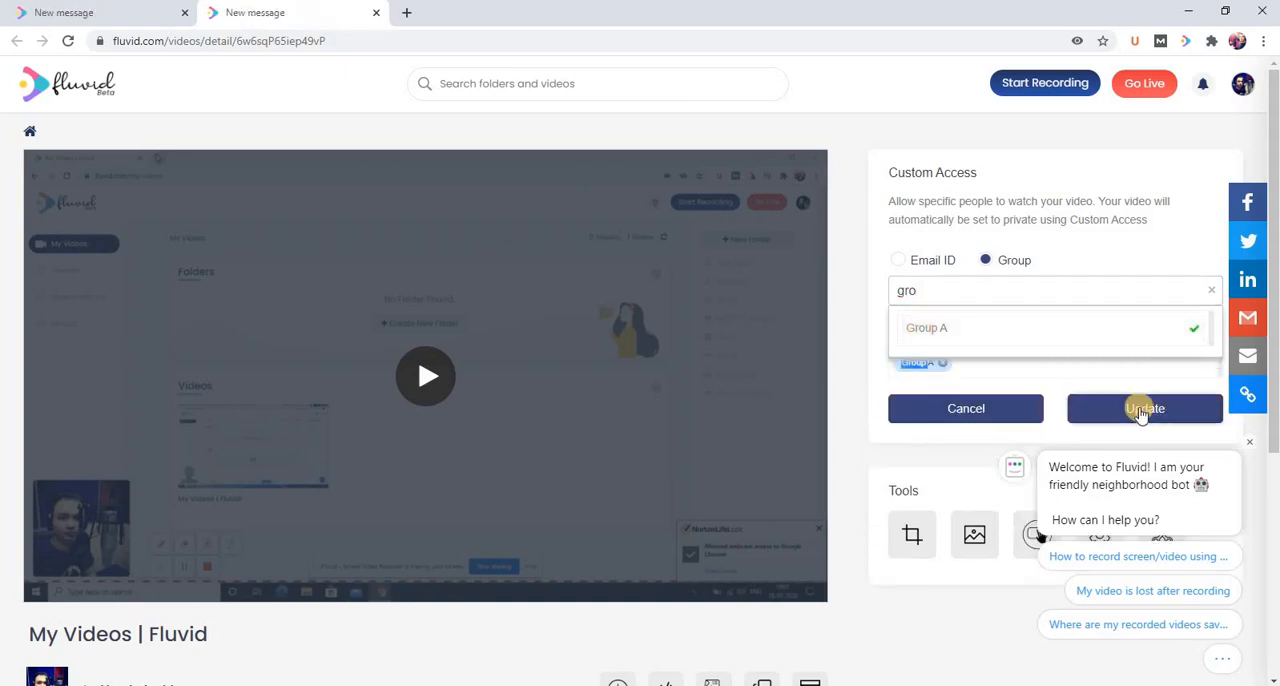
{"action": "left_click", "coordinate": [1144, 408]}
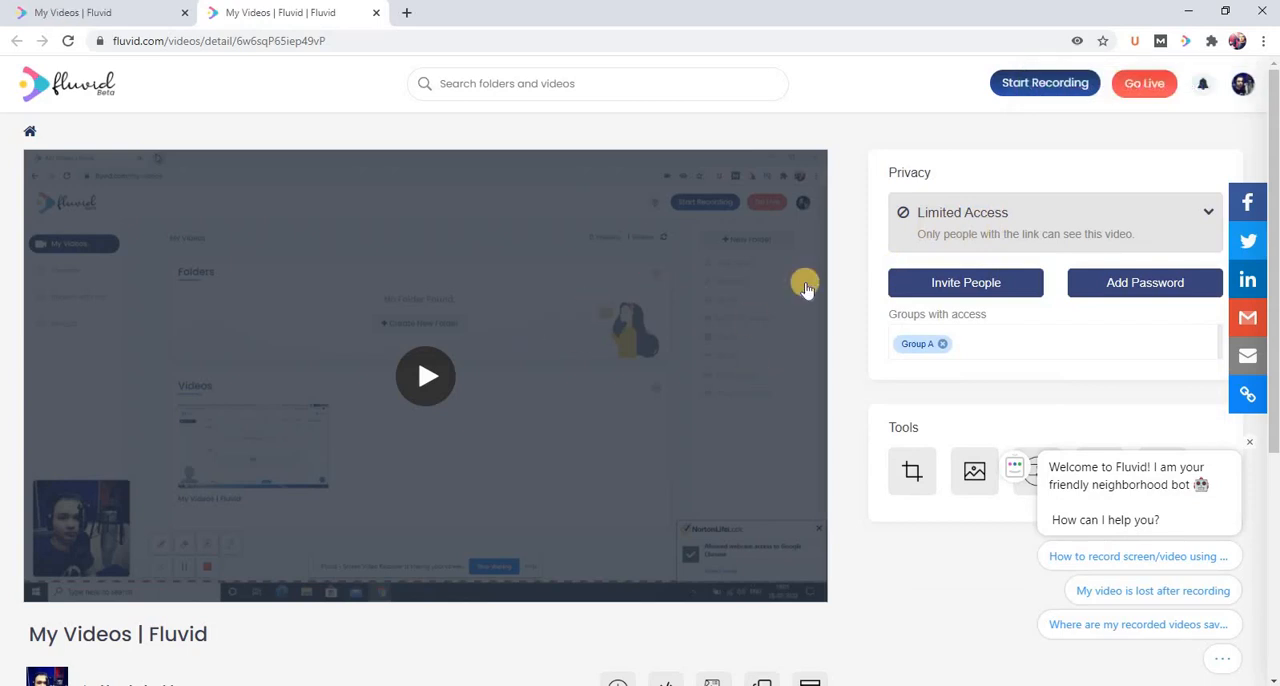
{"action": "mouse_move", "coordinate": [898, 376]}
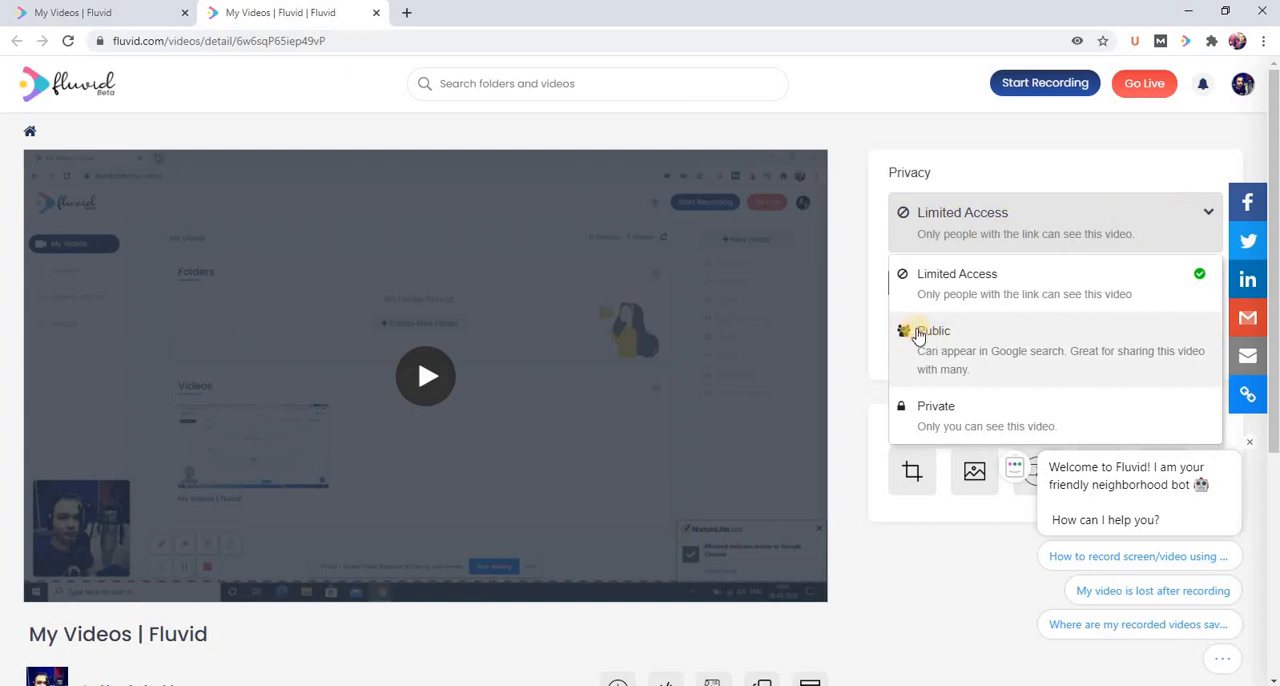
Change the video's privacy to Public and confirm the change.
{"action": "left_click", "coordinate": [932, 330]}
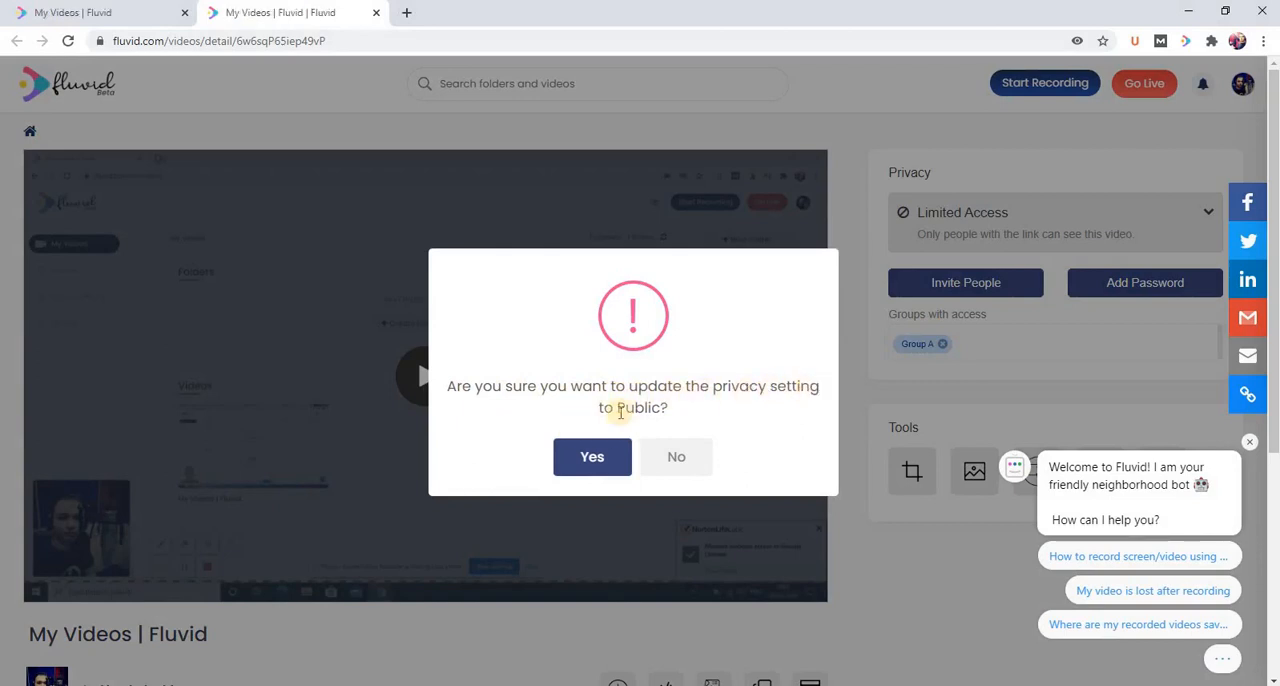
{"action": "left_click", "coordinate": [592, 456]}
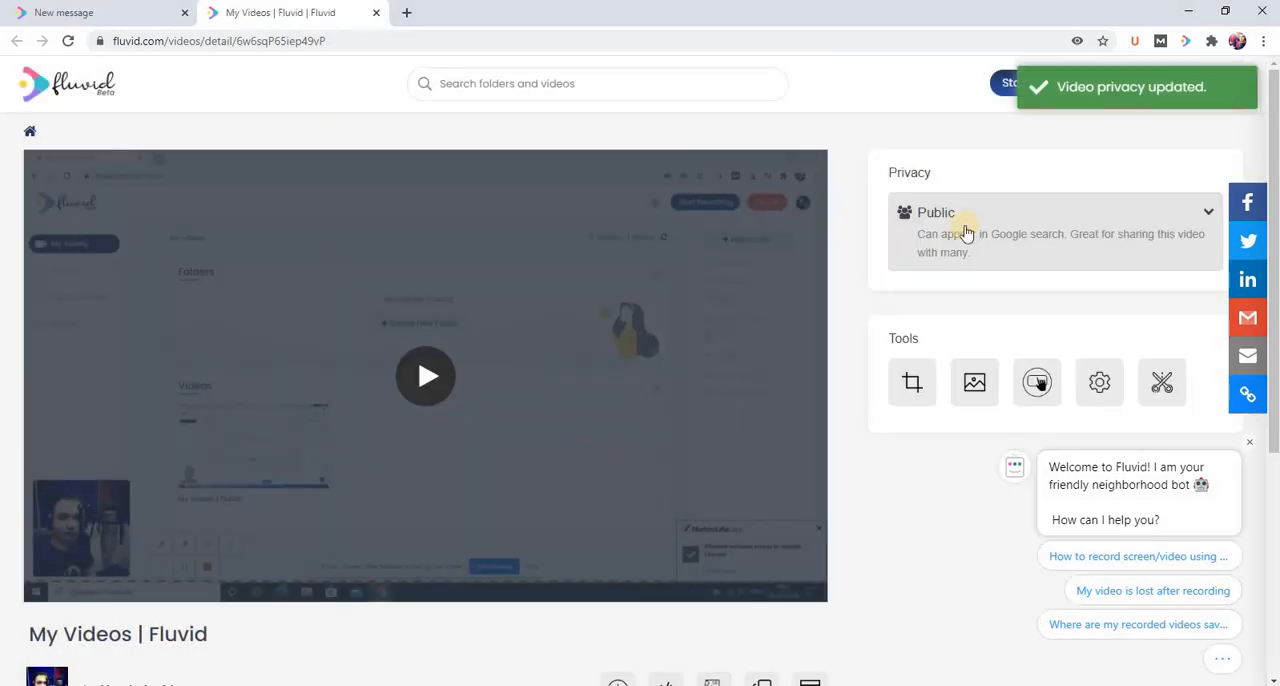
{"action": "left_click", "coordinate": [290, 12]}
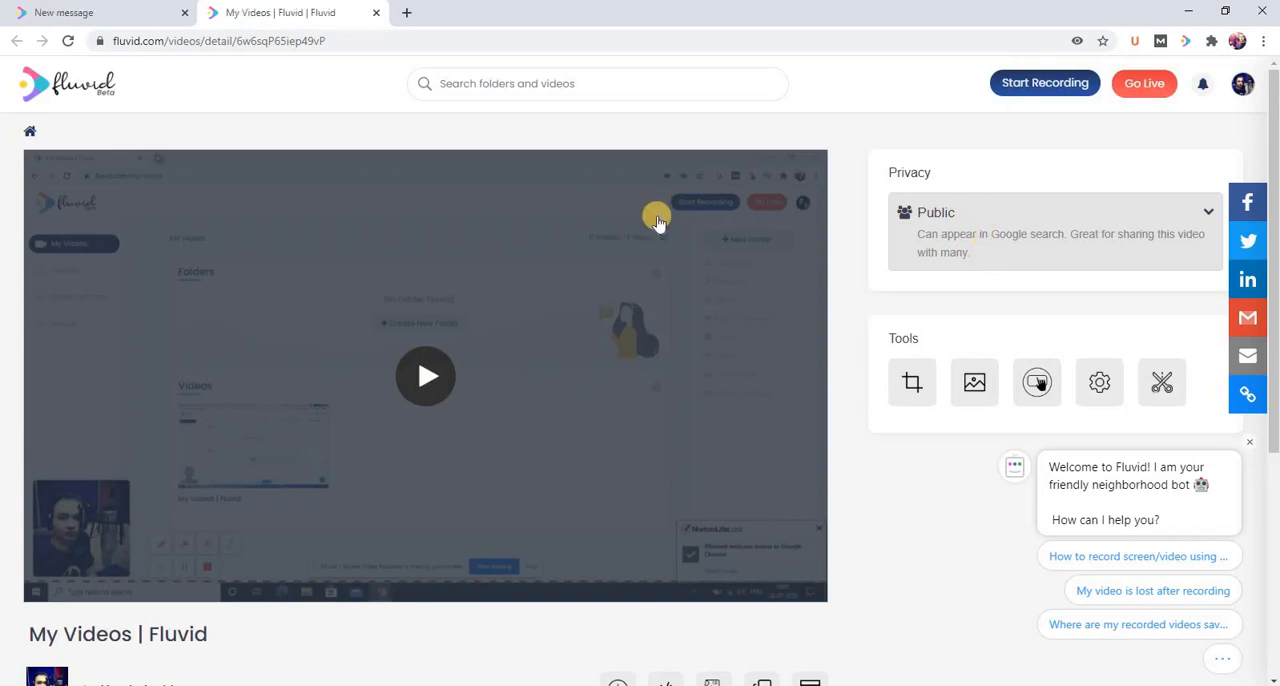
Copy the video's shareable link from below the player.
{"action": "scroll", "scroll_direction": "down", "scroll_amount": 3}
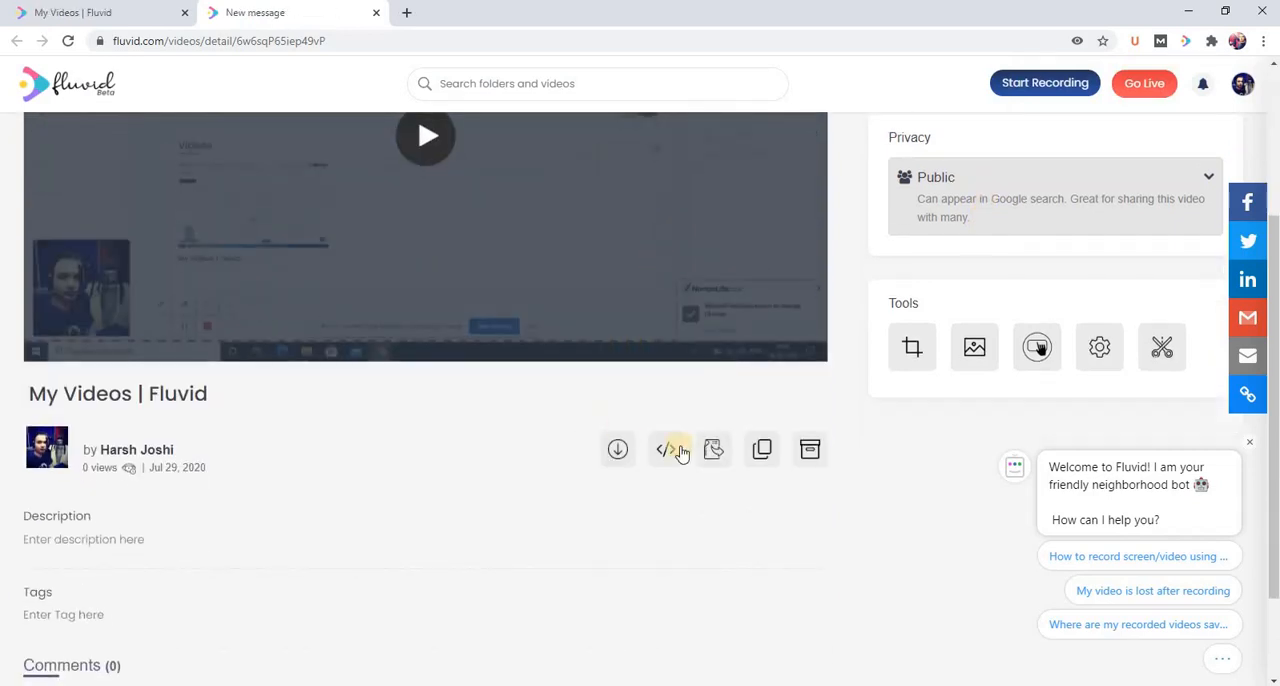
{"action": "mouse_move", "coordinate": [760, 448]}
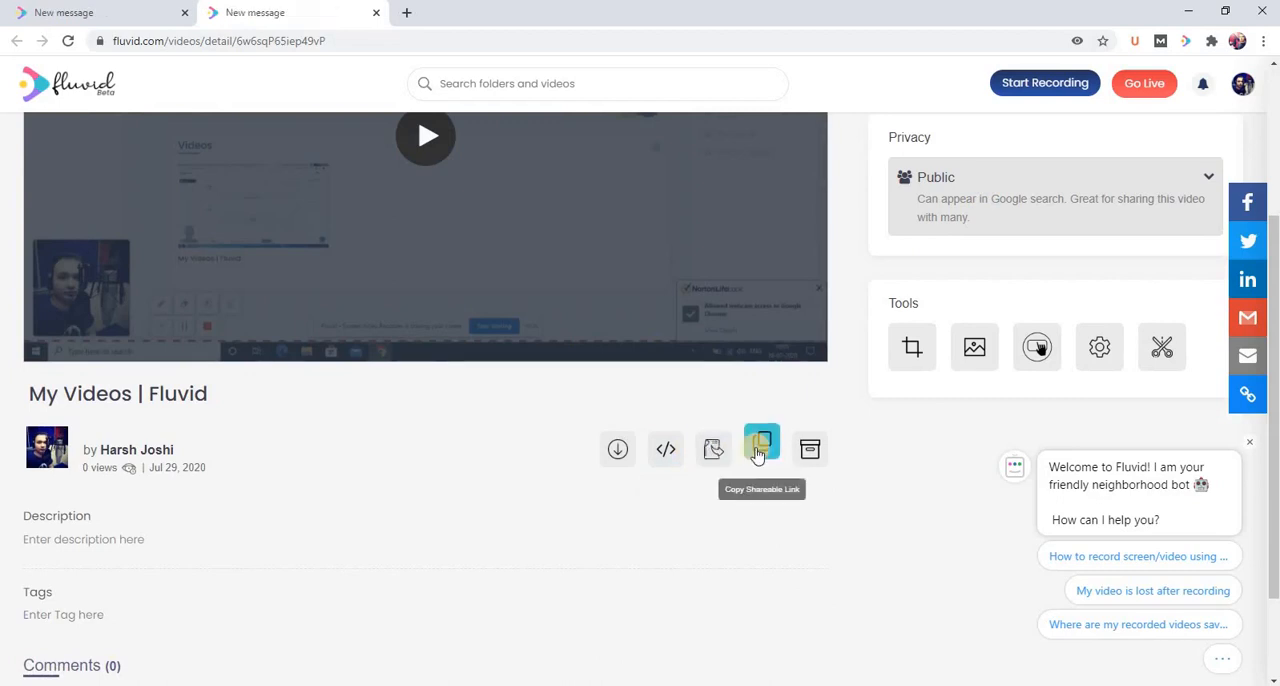
{"action": "left_click", "coordinate": [760, 448]}
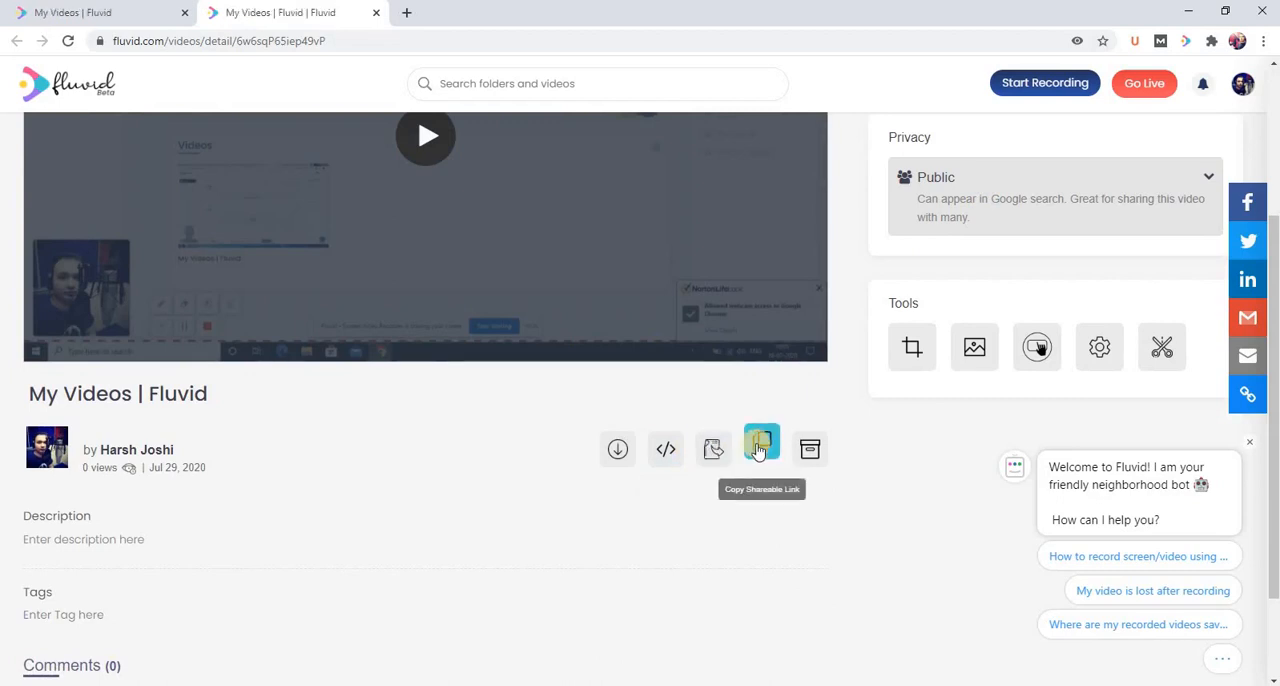
{"action": "left_click", "coordinate": [760, 448]}
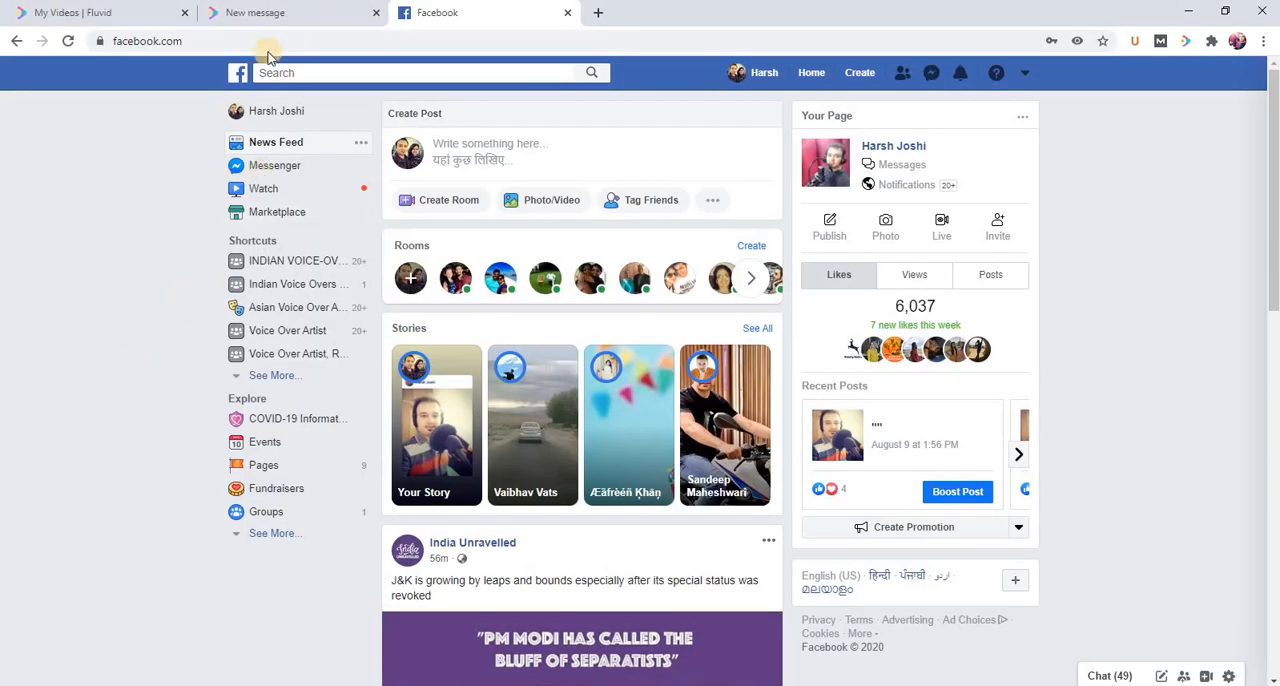
{"action": "mouse_move", "coordinate": [470, 148]}
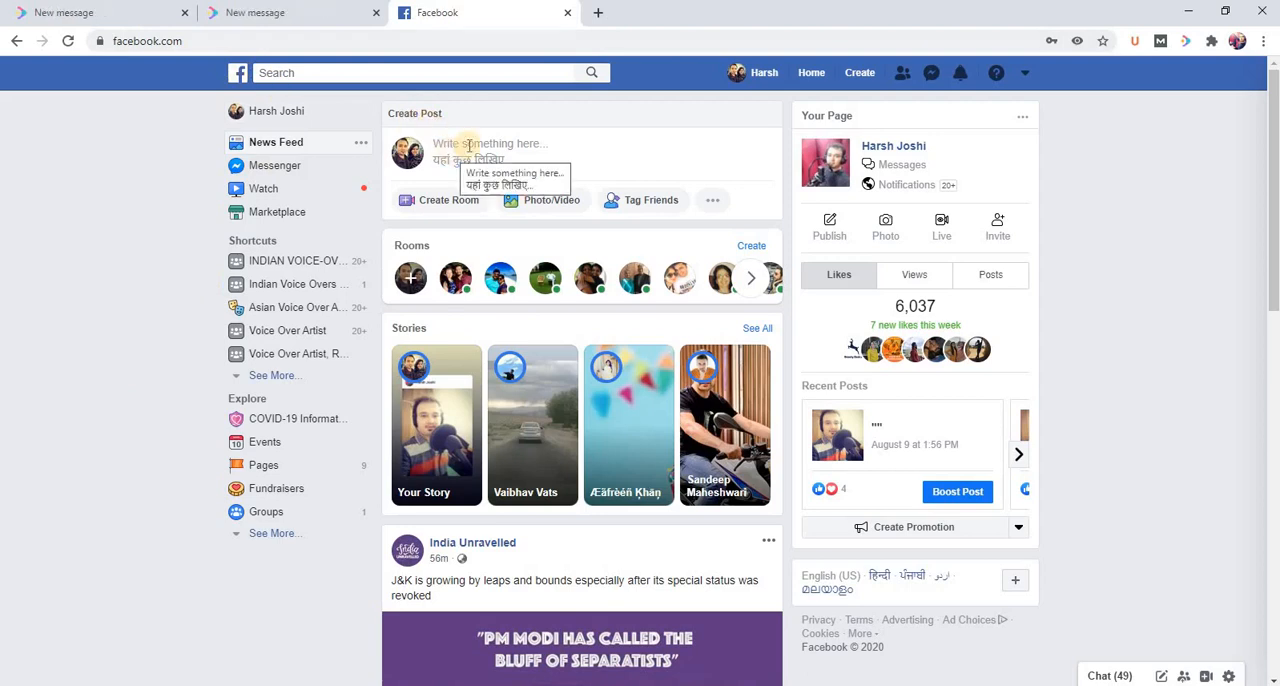
{"action": "left_click", "coordinate": [490, 150]}
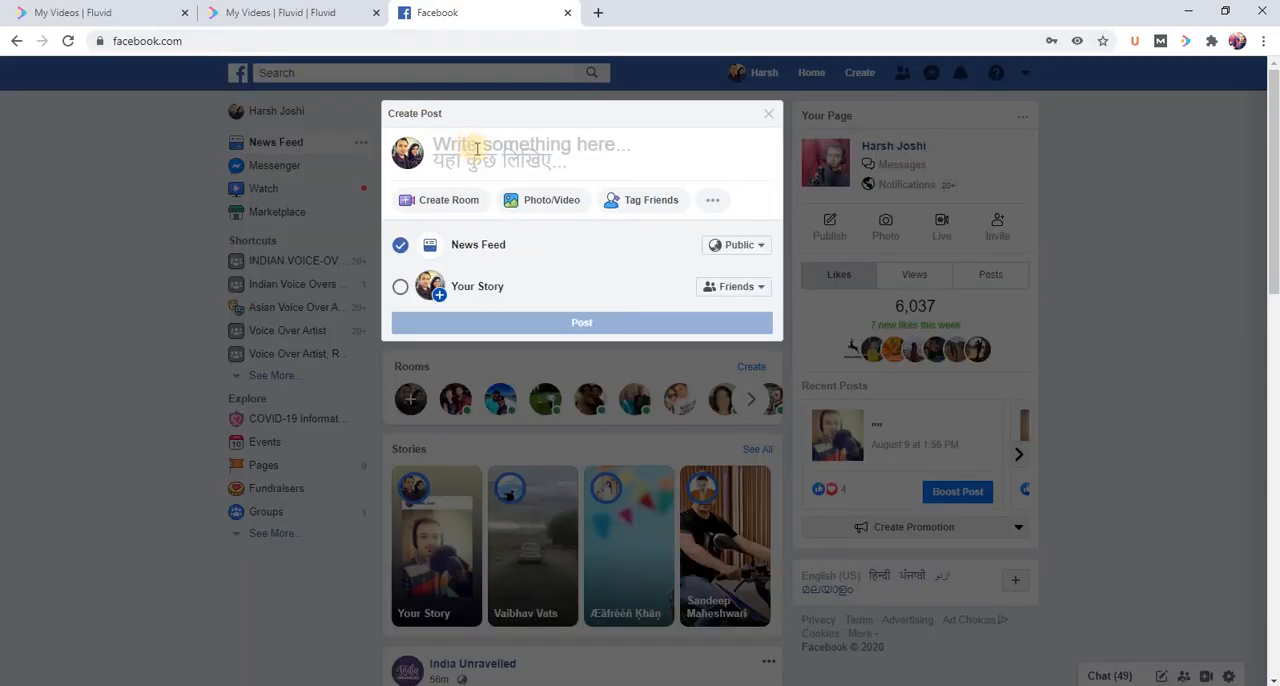
{"action": "type", "text": "https://fluvid.com/videos/detail/6w6sqP65iep49vP"}
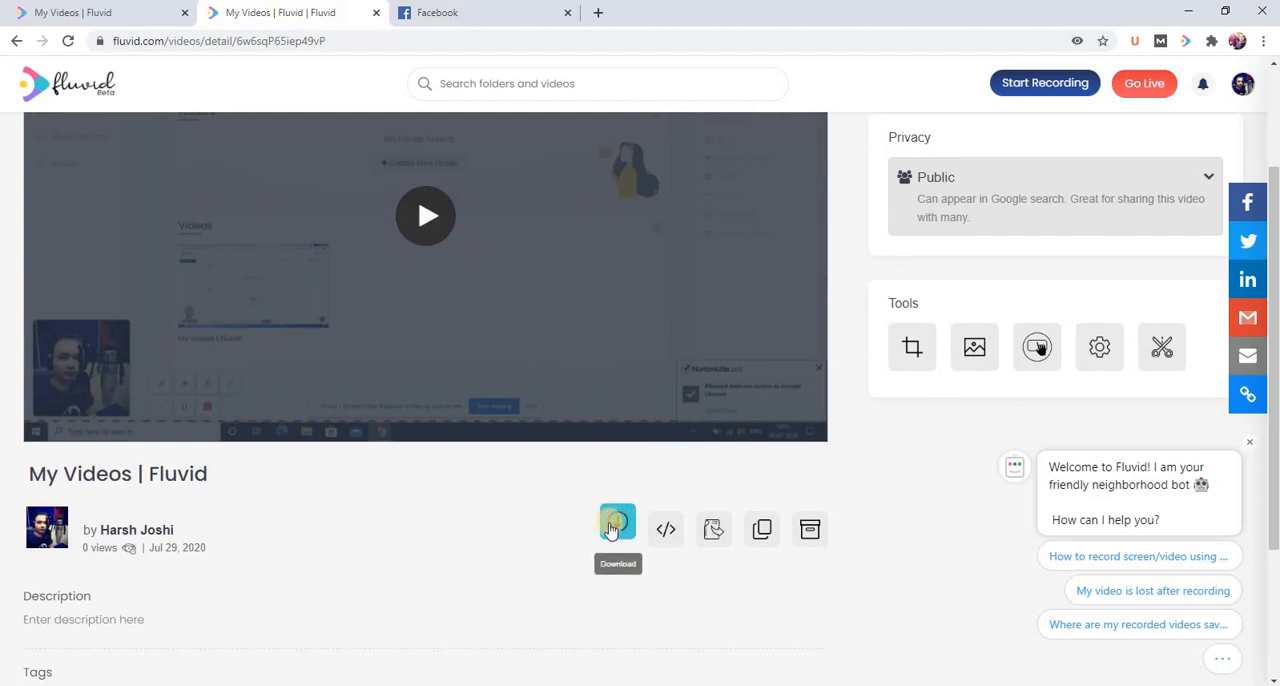
Download the video as my-videos--fluvid.mp4.
{"action": "left_click", "coordinate": [616, 528]}
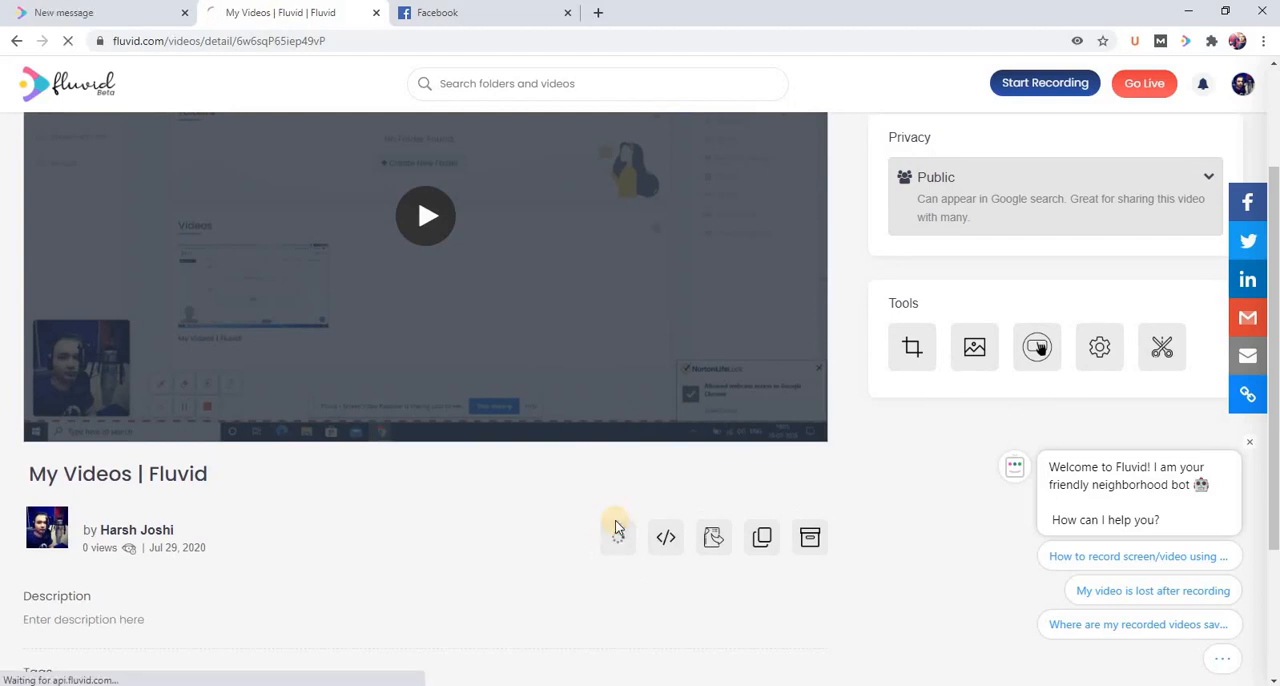
{"action": "left_click", "coordinate": [616, 530]}
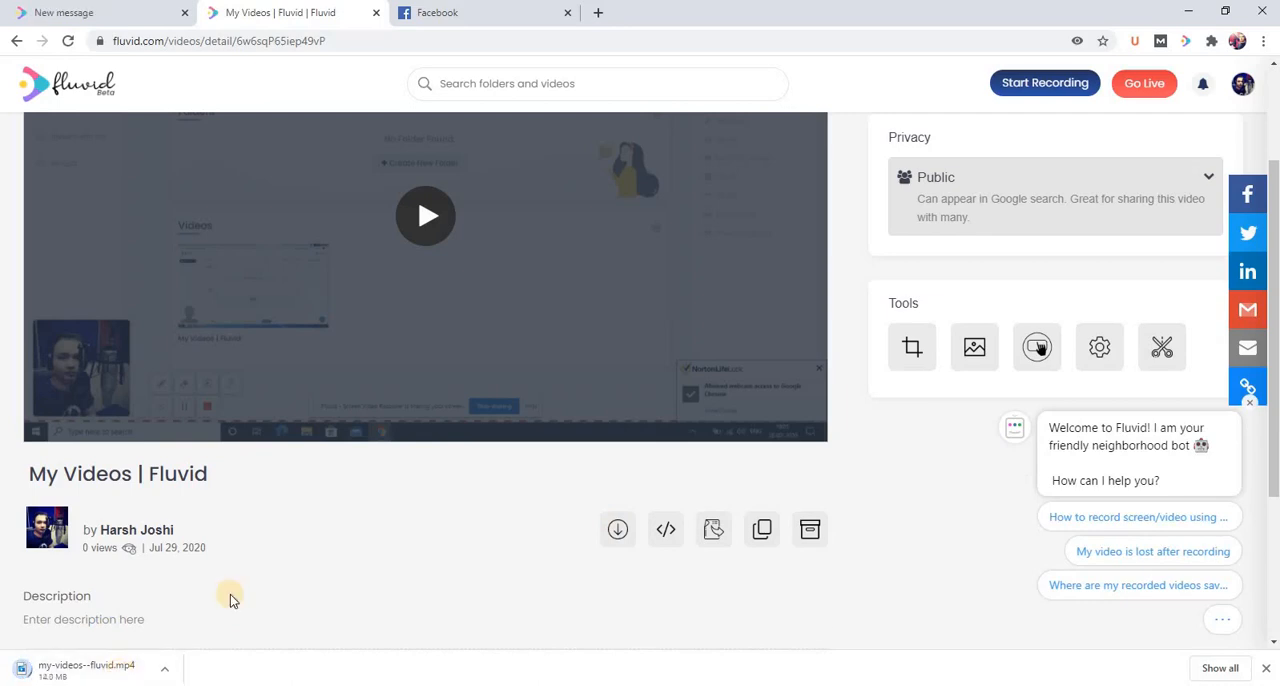
{"action": "mouse_move", "coordinate": [264, 584]}
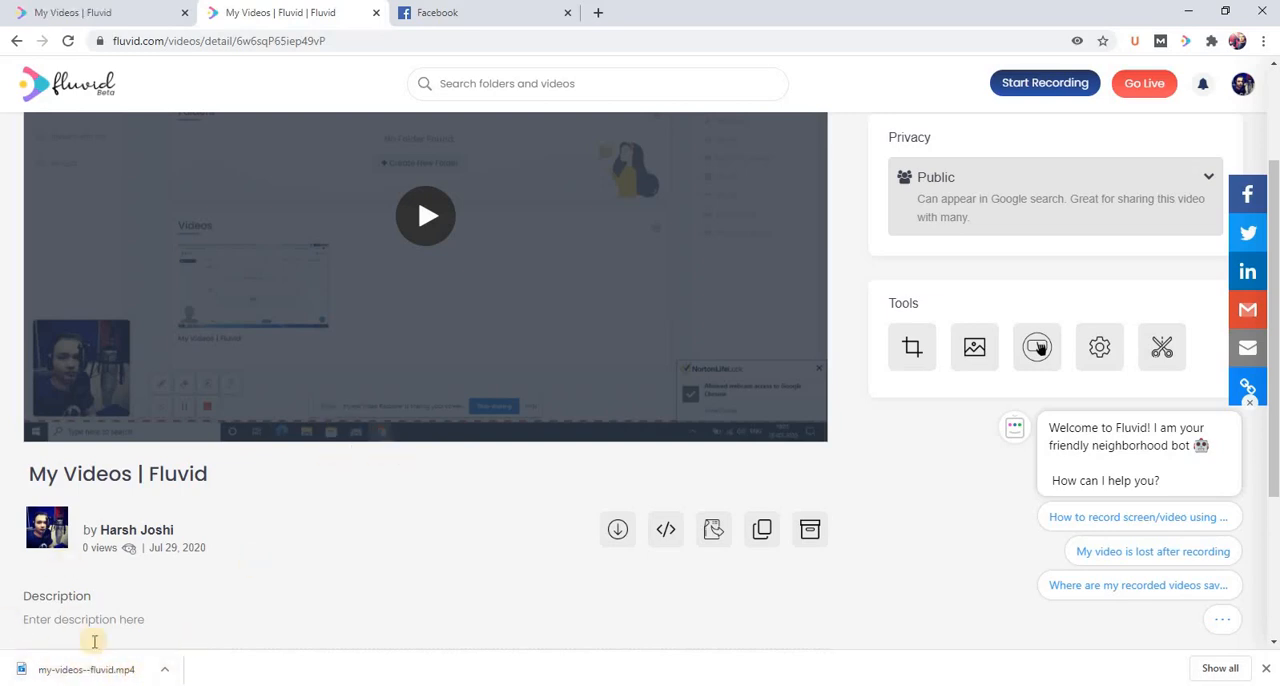
{"action": "mouse_move", "coordinate": [276, 580]}
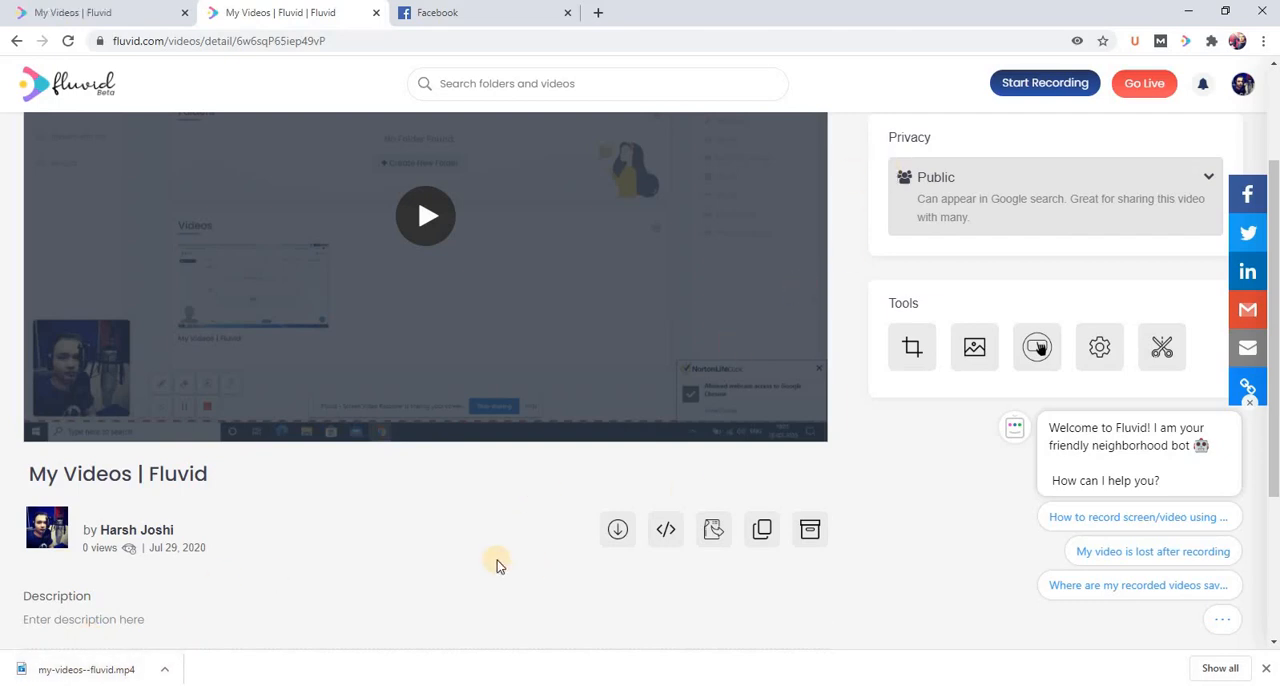
{"action": "mouse_move", "coordinate": [556, 500]}
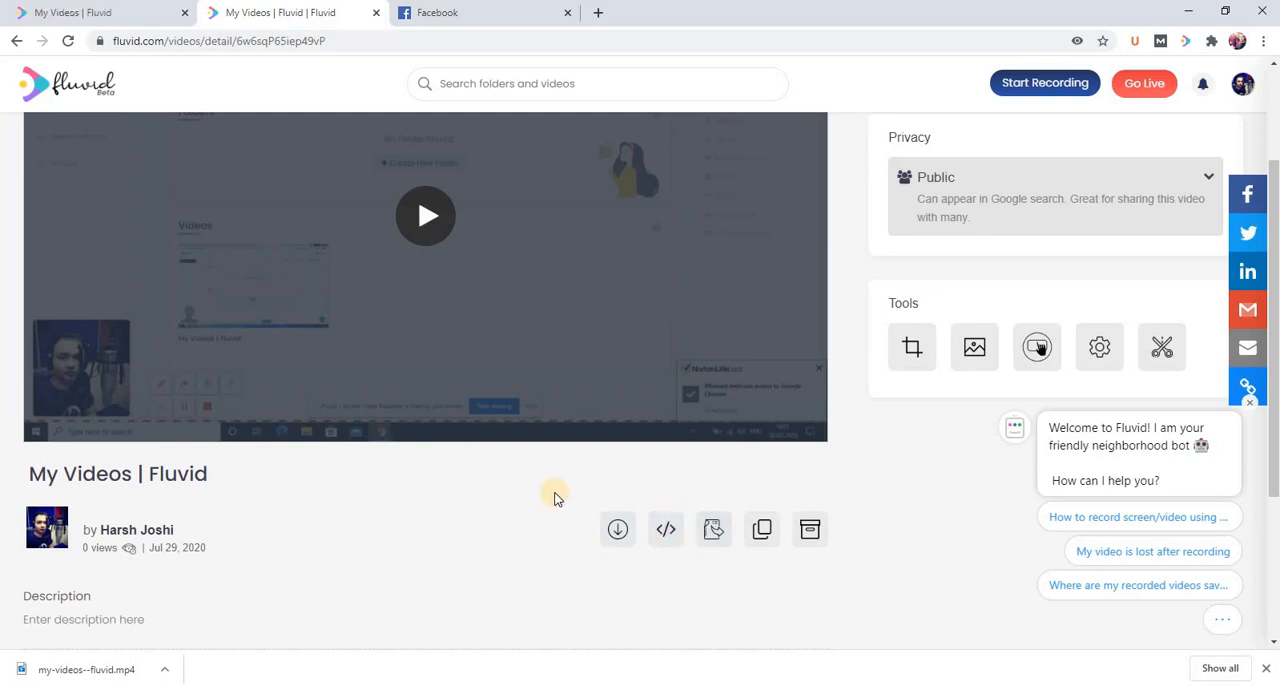